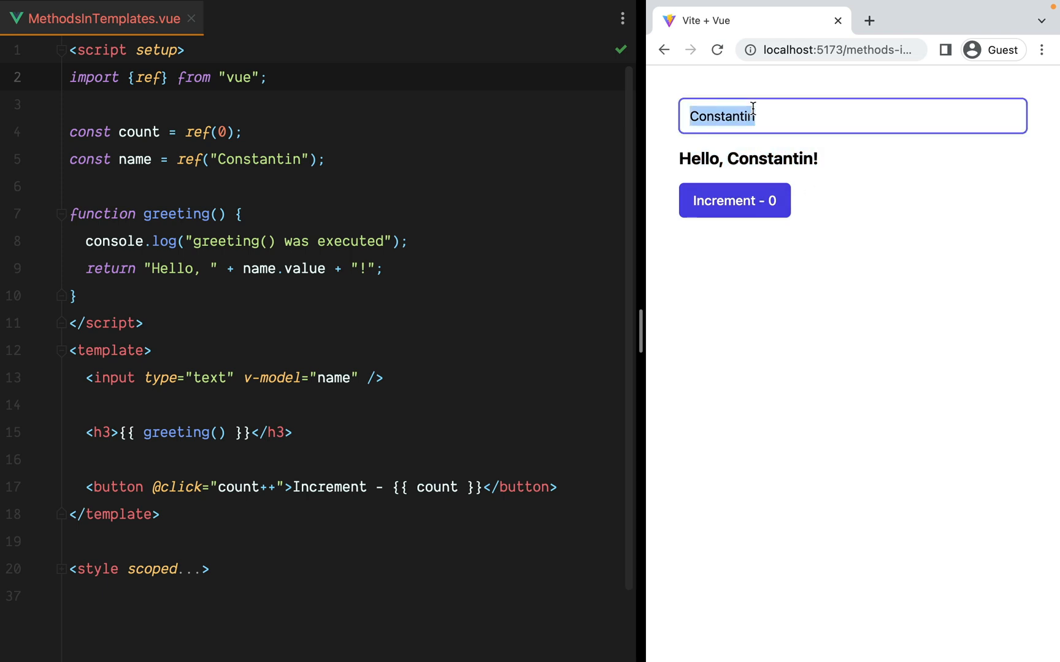
- Enter 'dsqdsqdsq' as the name and increment the counter a few times
text(dsqdsqdsq)
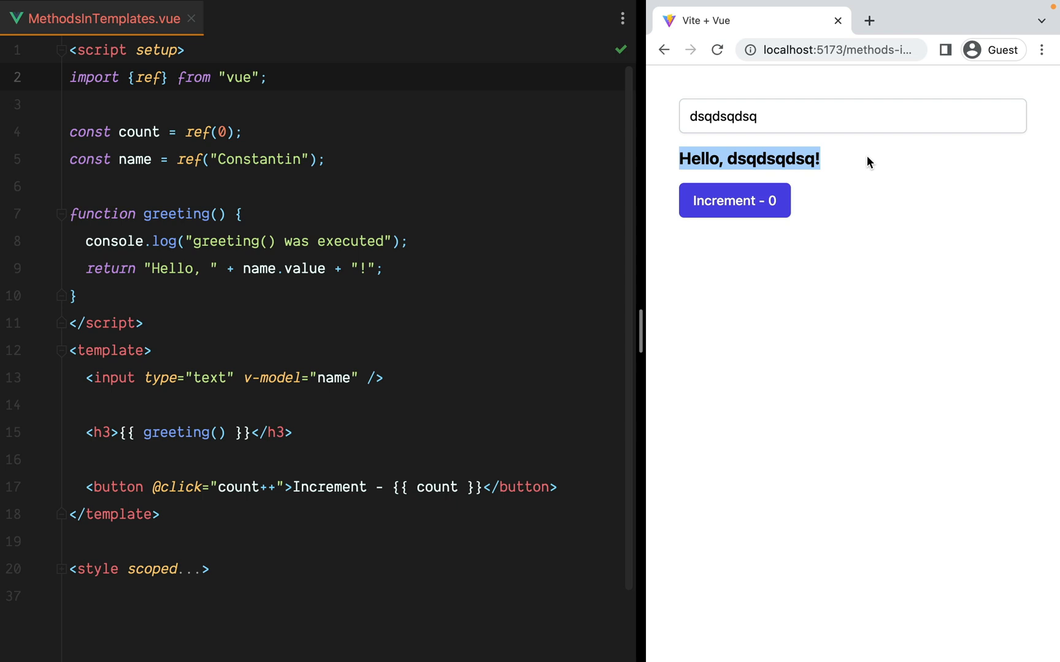
click(734, 200)
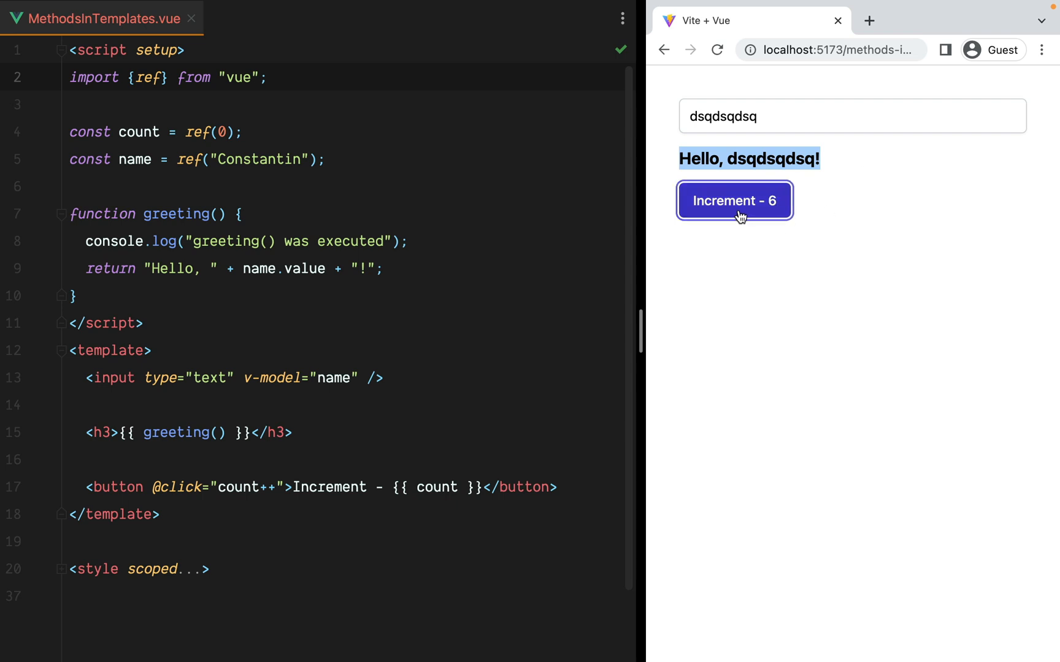
click(734, 200)
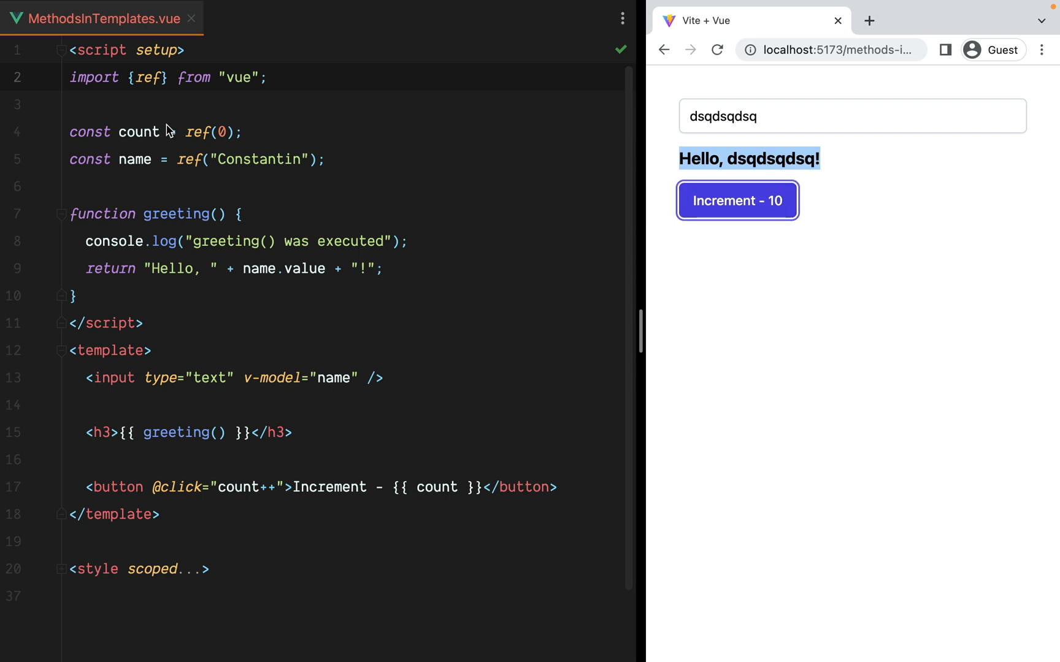
click(223, 159)
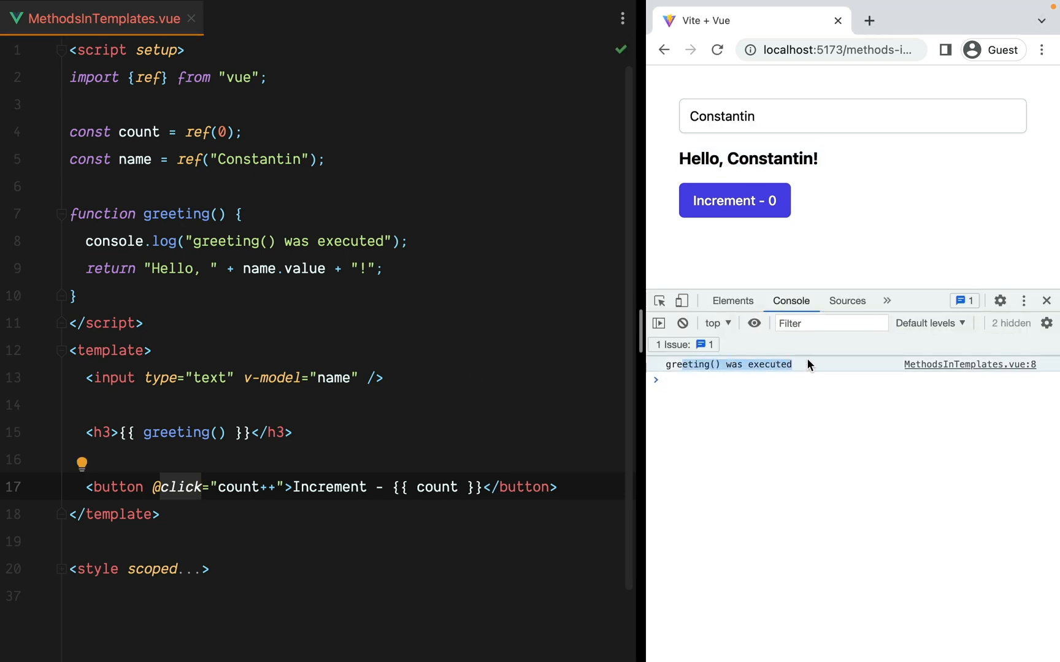
- Extend the name to 'dsqdsqdsqdsq' and increment three more times, watching greeting() logs pile up
text(dsq)
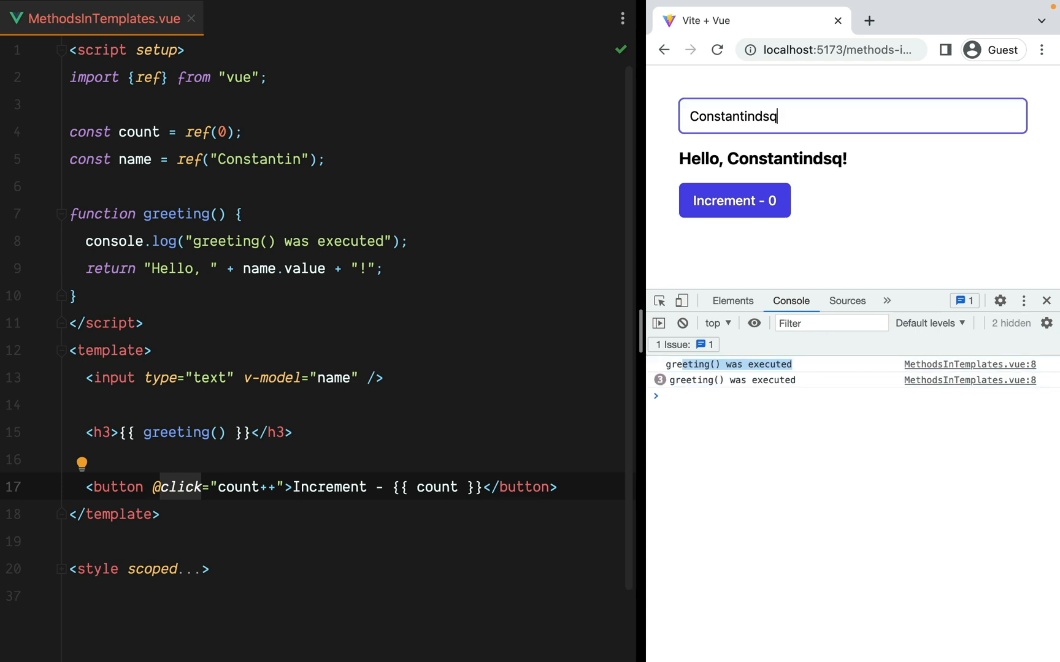
text(dsqdsqdsqdsq)
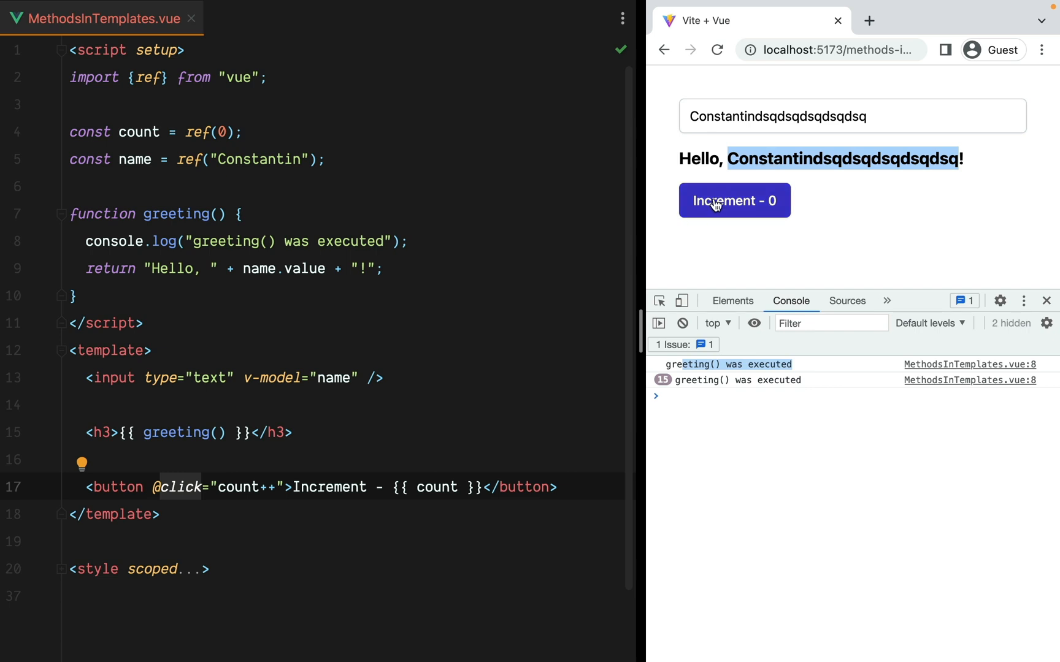
click(734, 200)
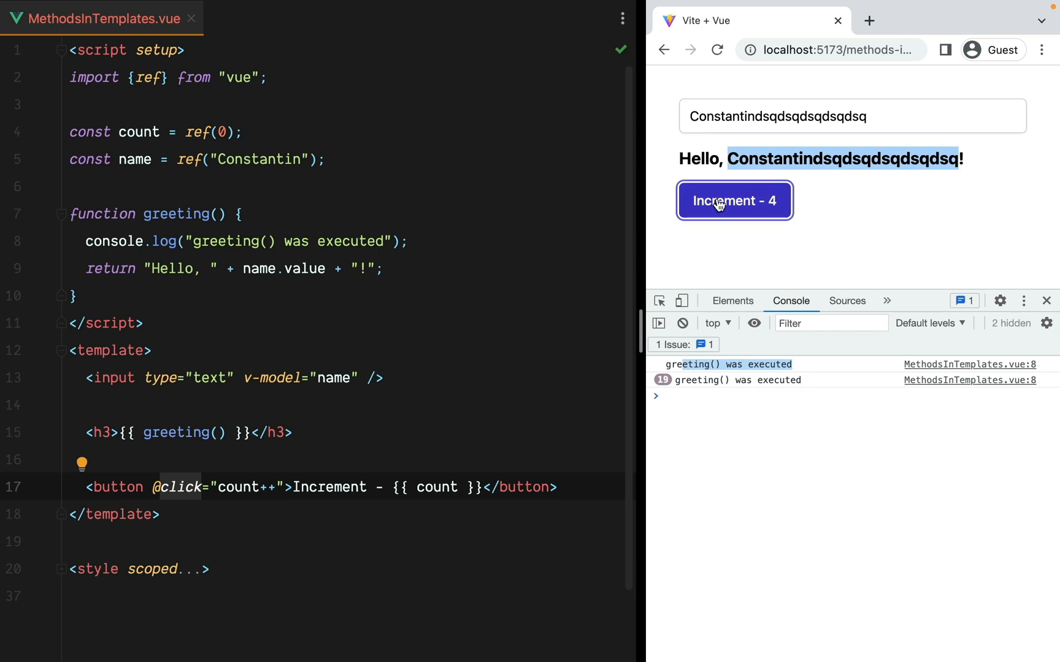
click(733, 200)
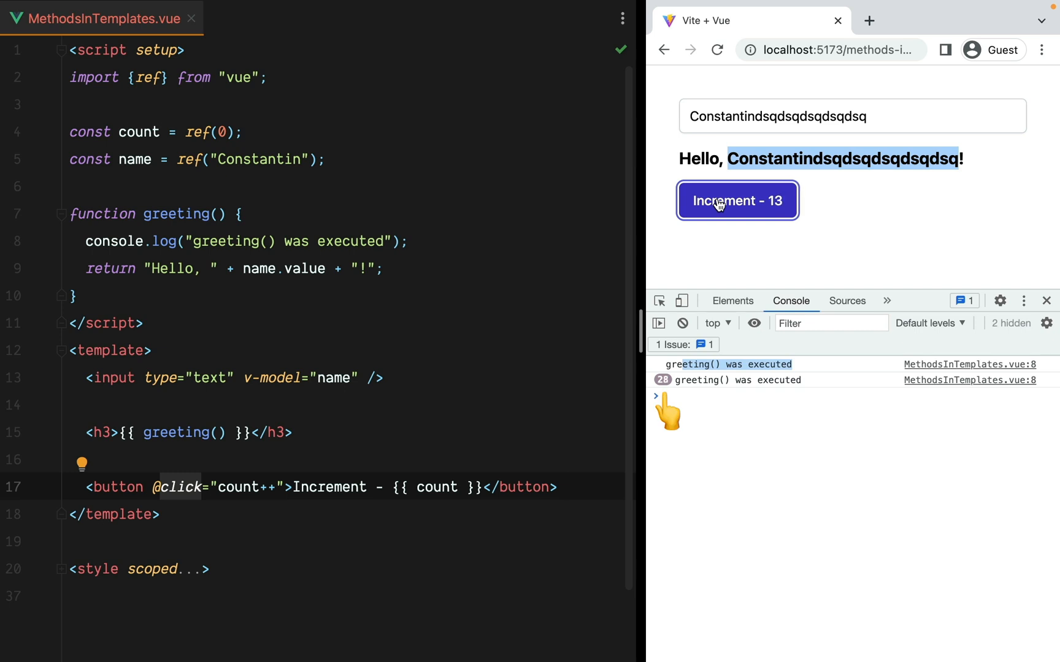
click(736, 200)
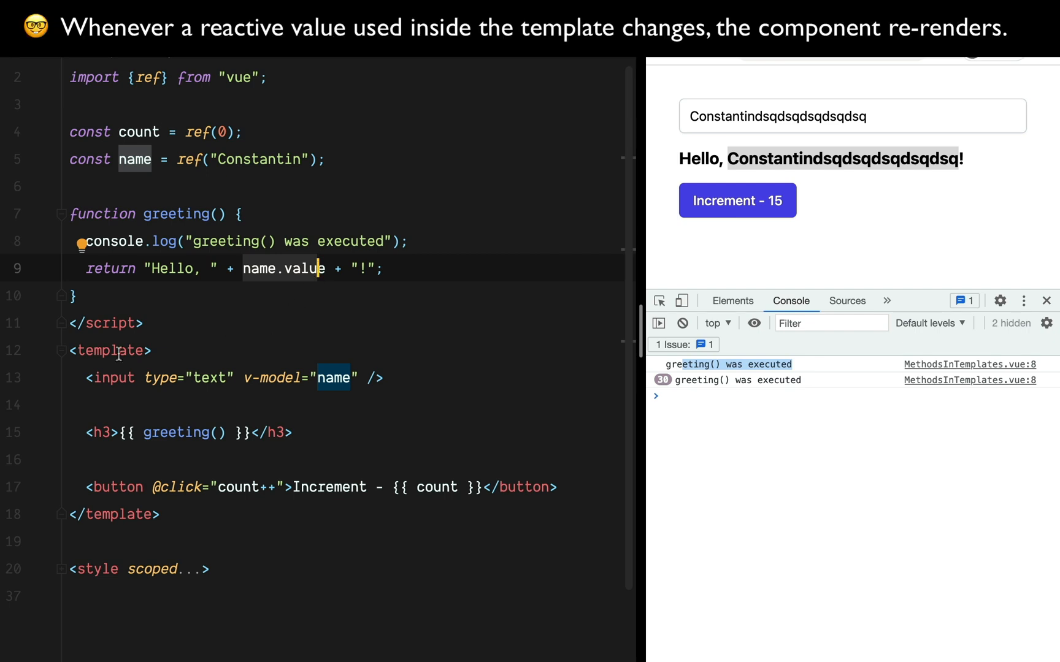
click(162, 515)
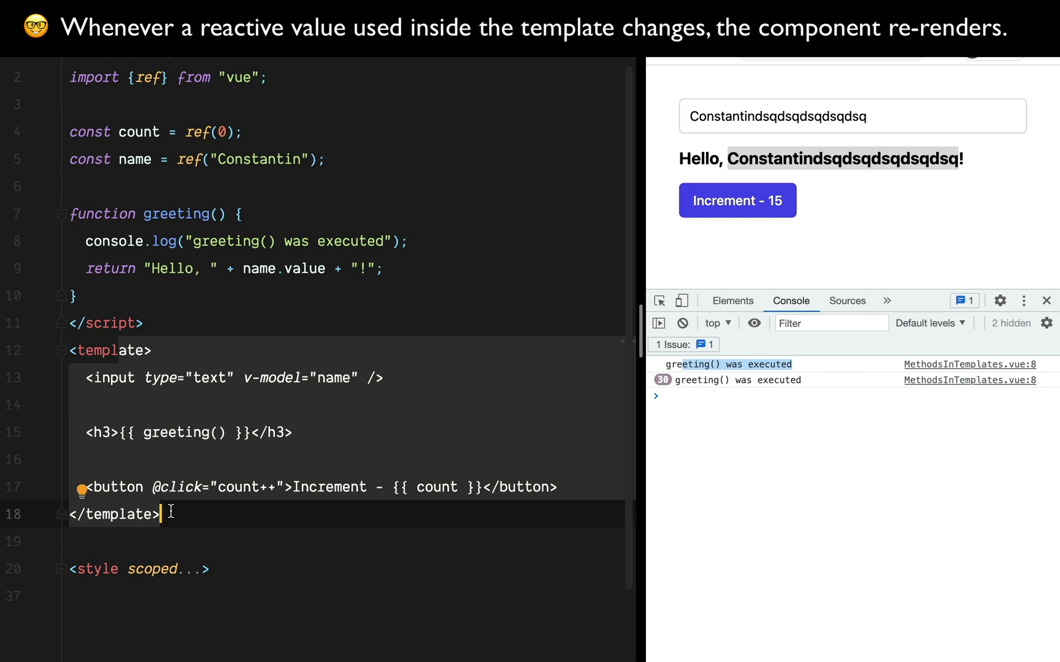
mouse_move(178, 432)
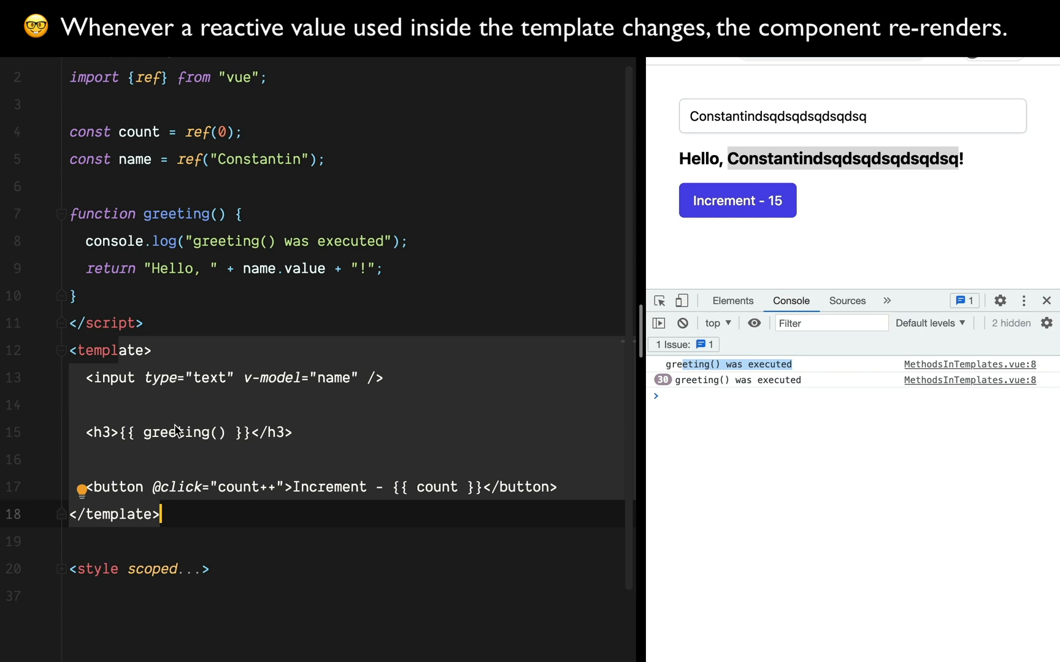
double_click(178, 432)
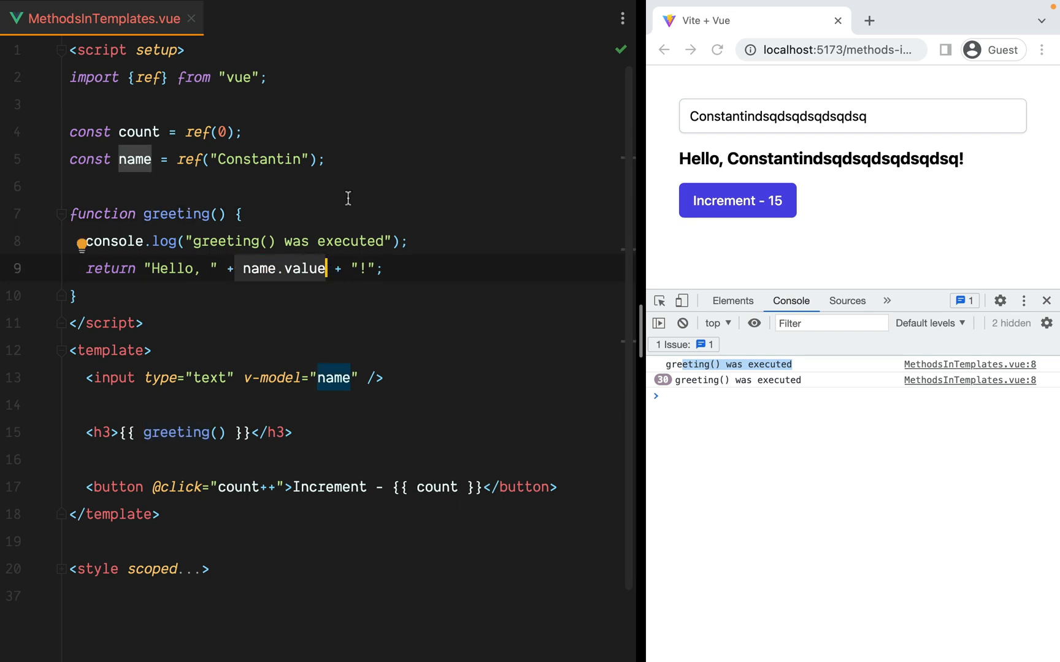
- Declare const greeting = computed(...) and drop the call parentheses after greeting in the template
text(const)
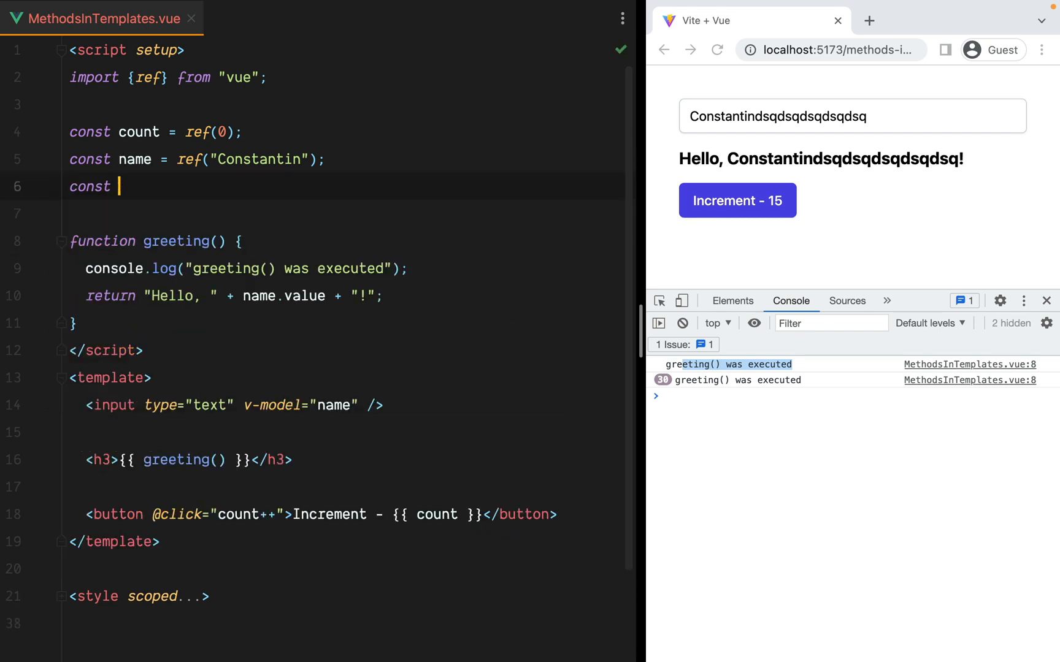
text(greeting =)
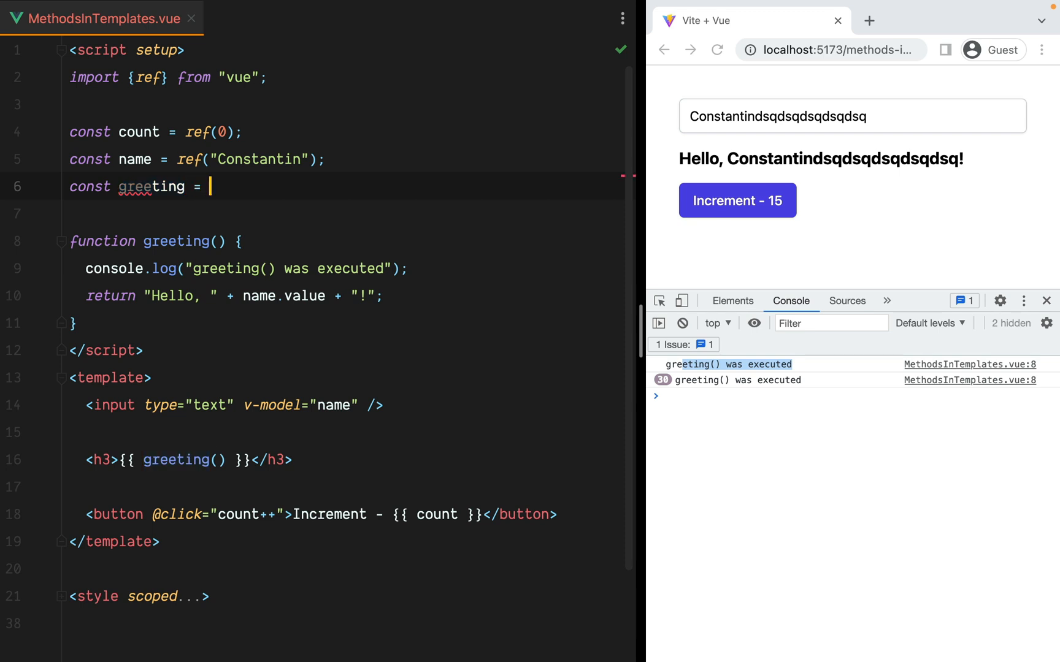
text(computed(() => {)
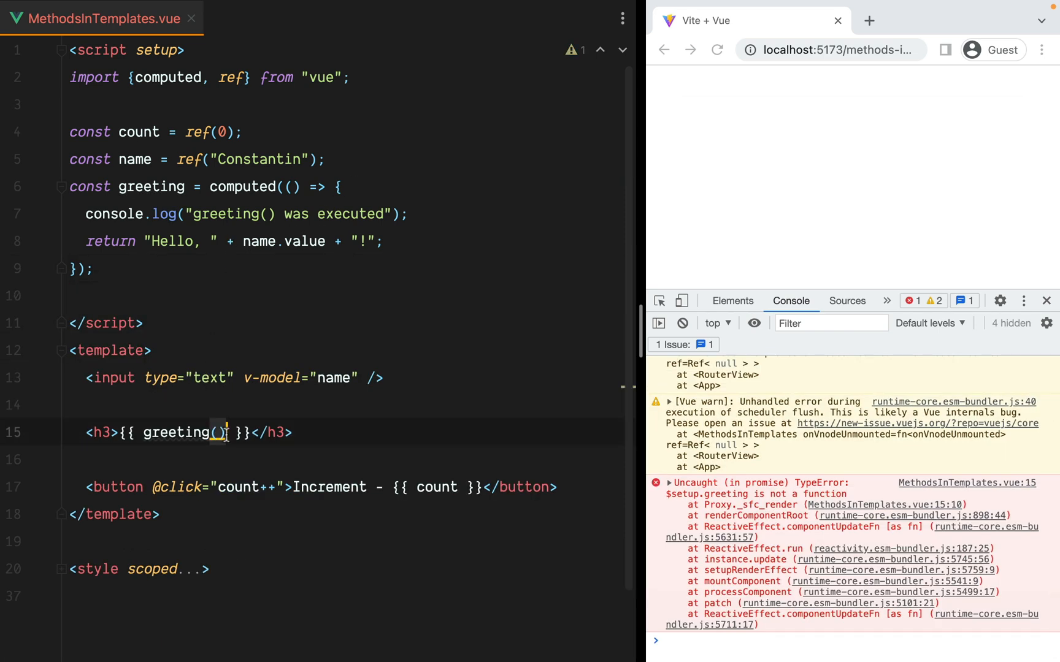
key(Backspace)
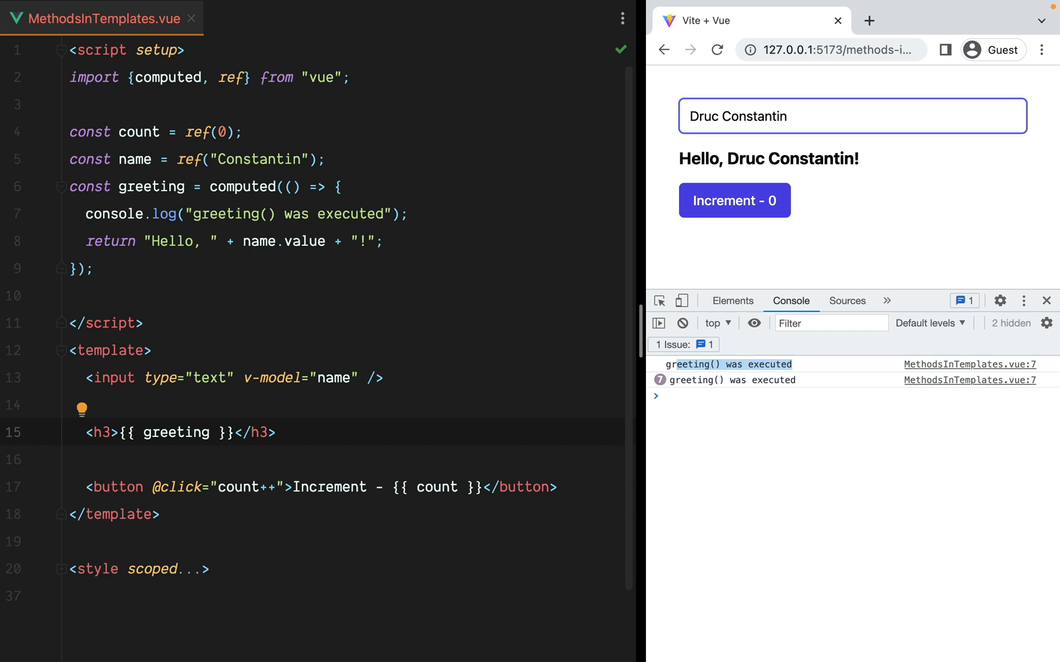
- Increment the counter to 7 and confirm no new greeting() logs appear
click(733, 200)
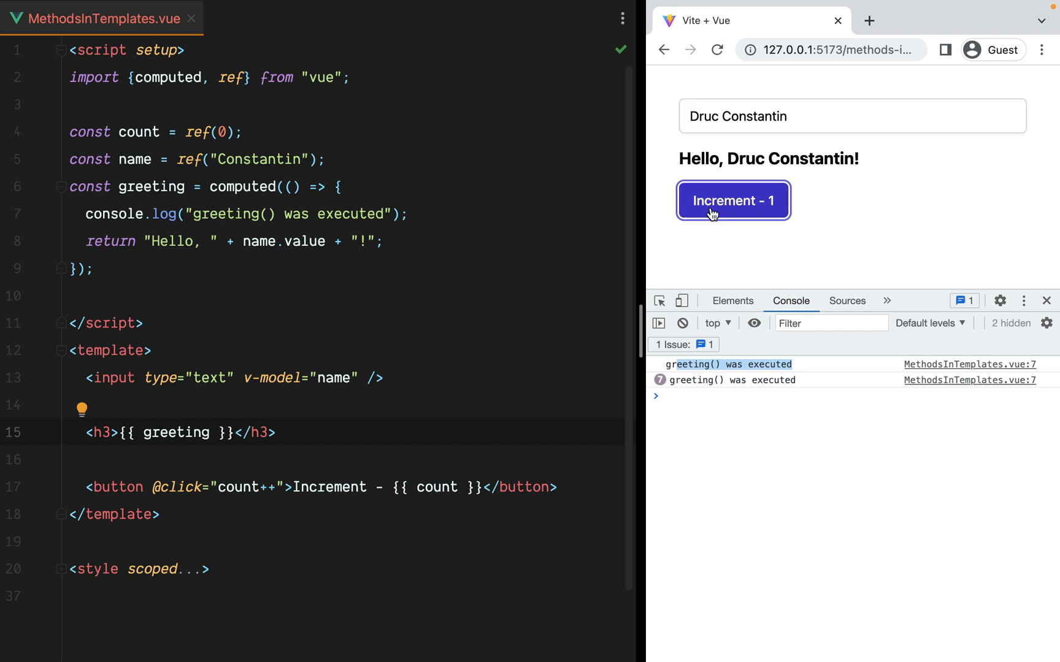
click(733, 200)
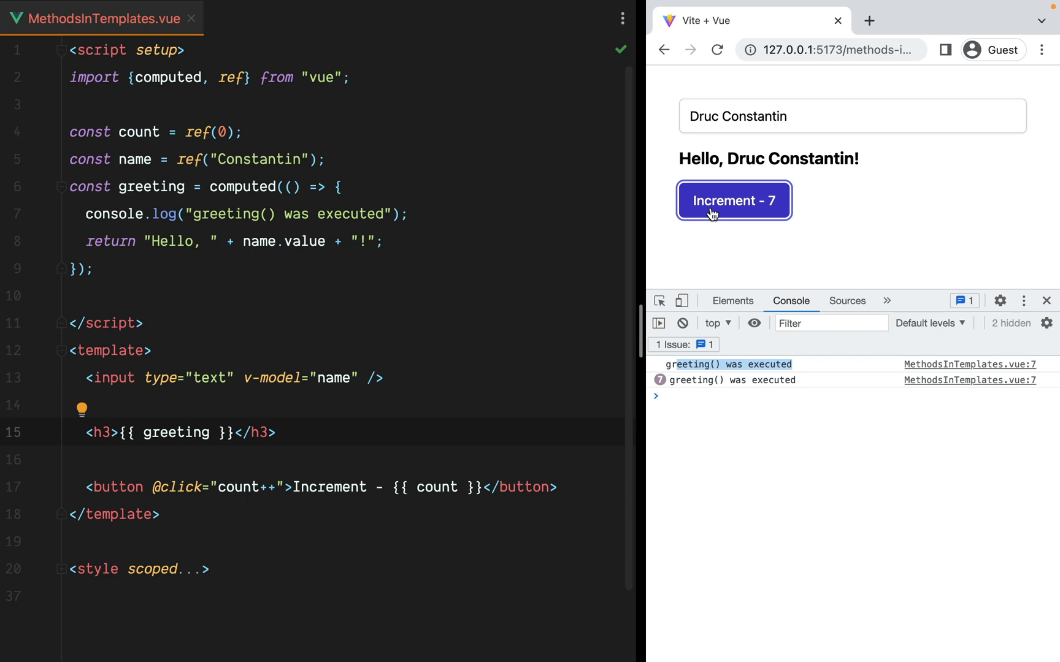
mouse_move(850, 215)
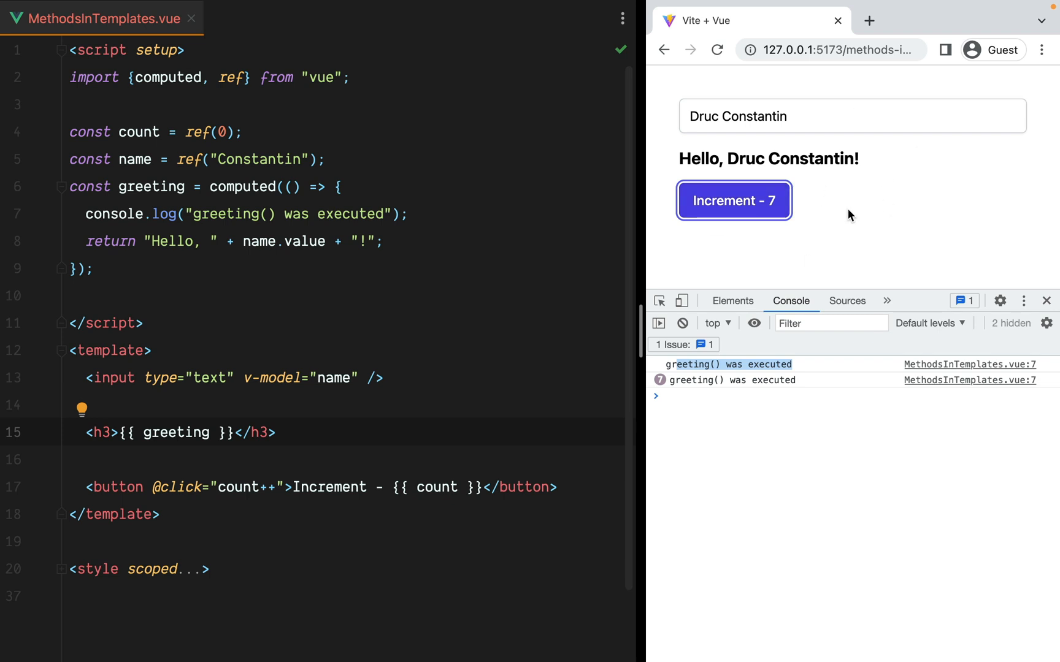
click(203, 241)
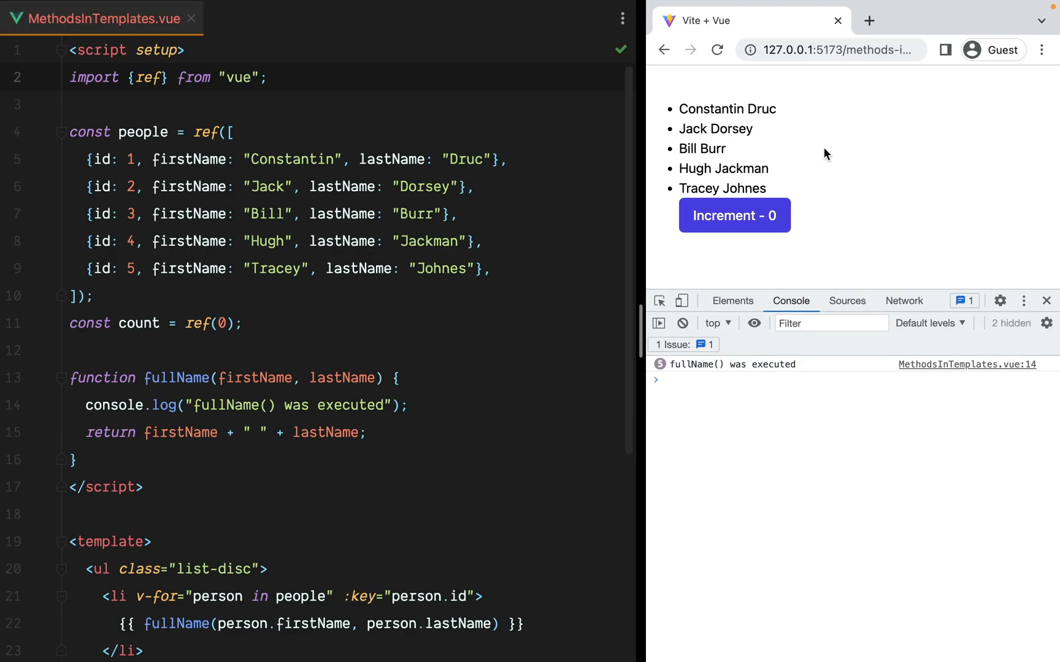
mouse_move(734, 230)
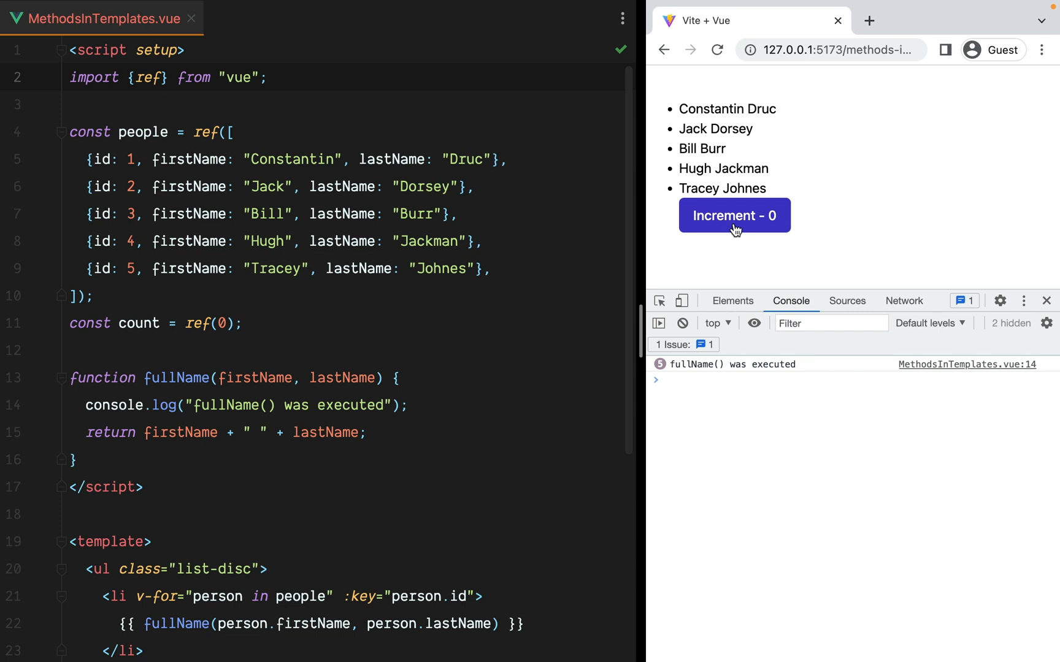
mouse_move(224, 144)
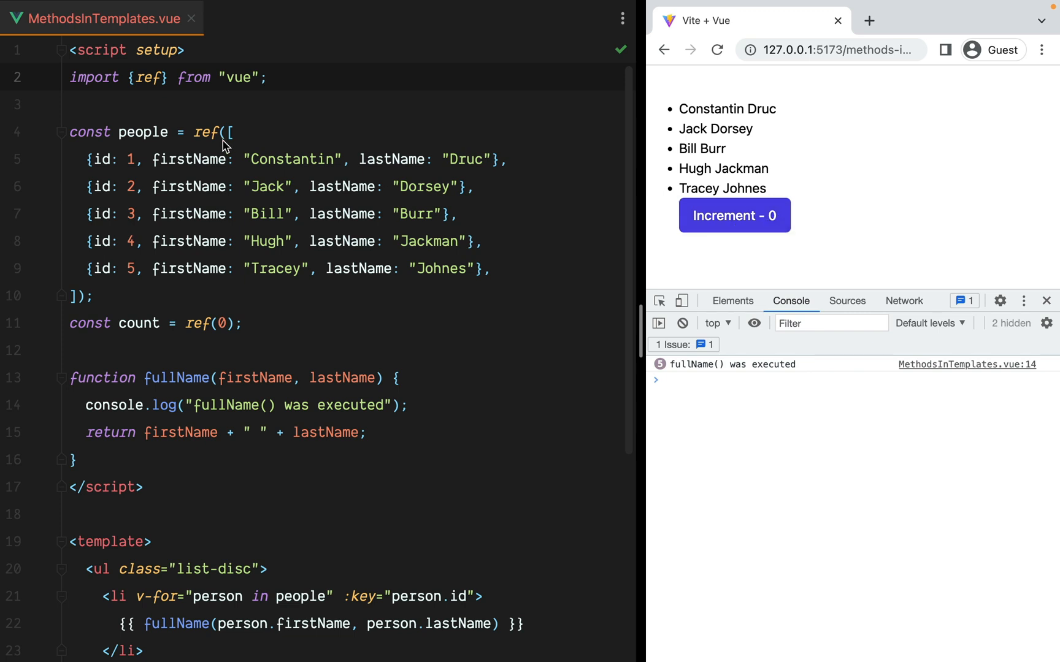
- Highlight the fullName usages, then raise the counter to 6 as fullName() logs repeat
double_click(143, 132)
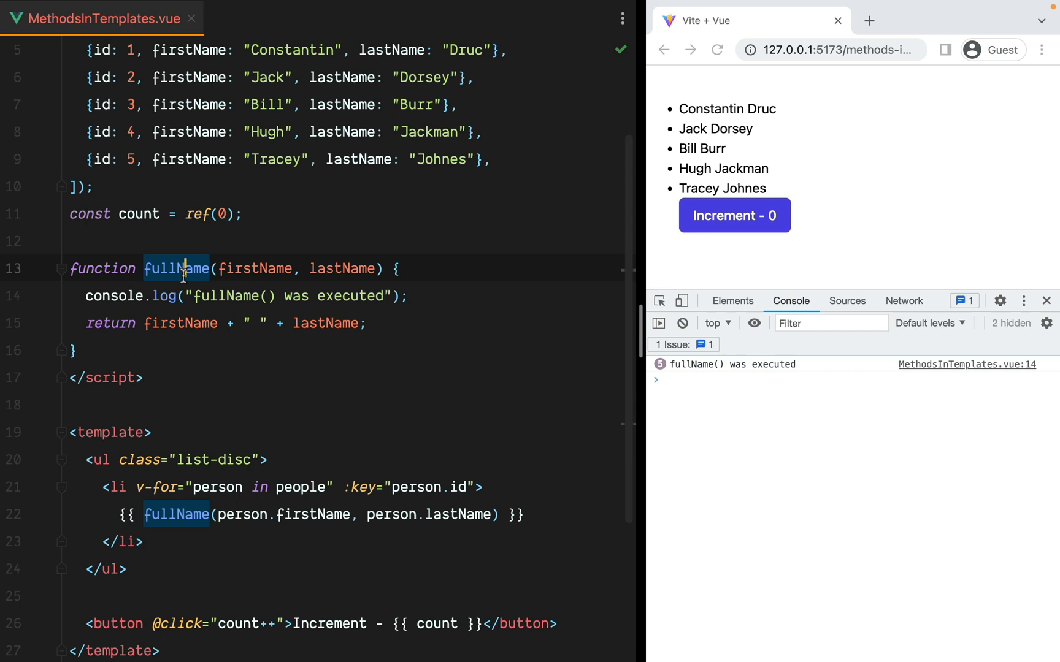
click(254, 269)
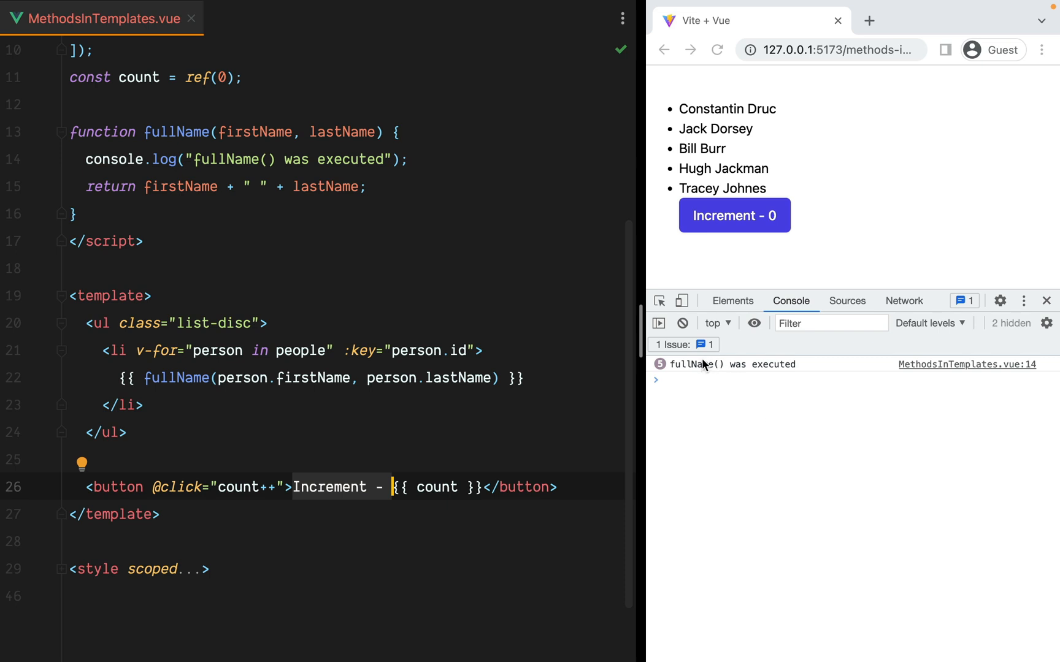
mouse_move(736, 191)
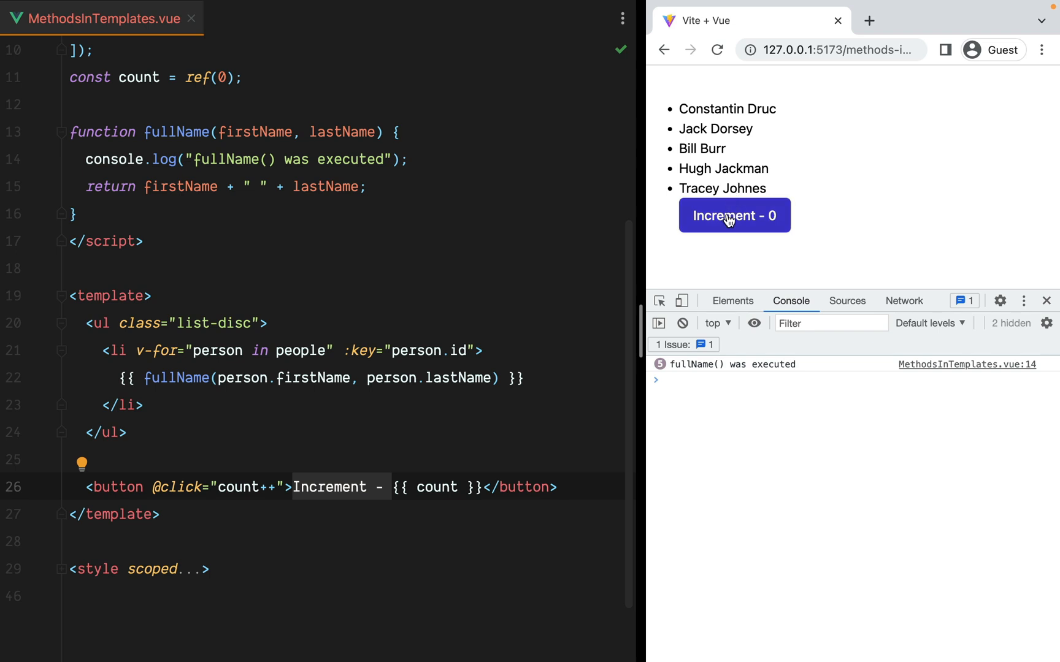
click(734, 214)
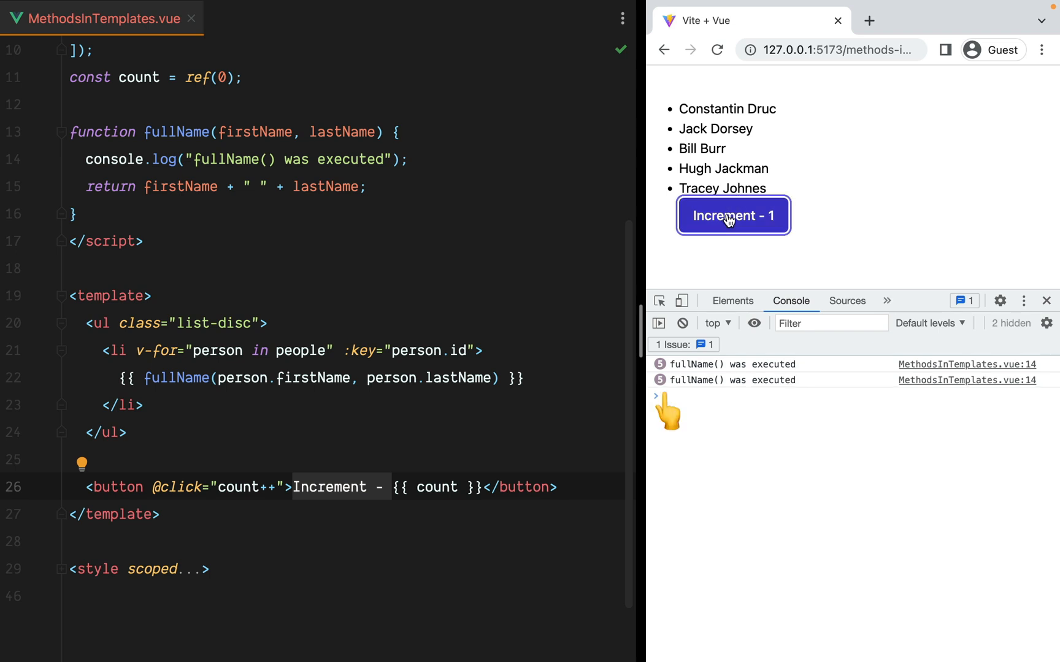
click(732, 216)
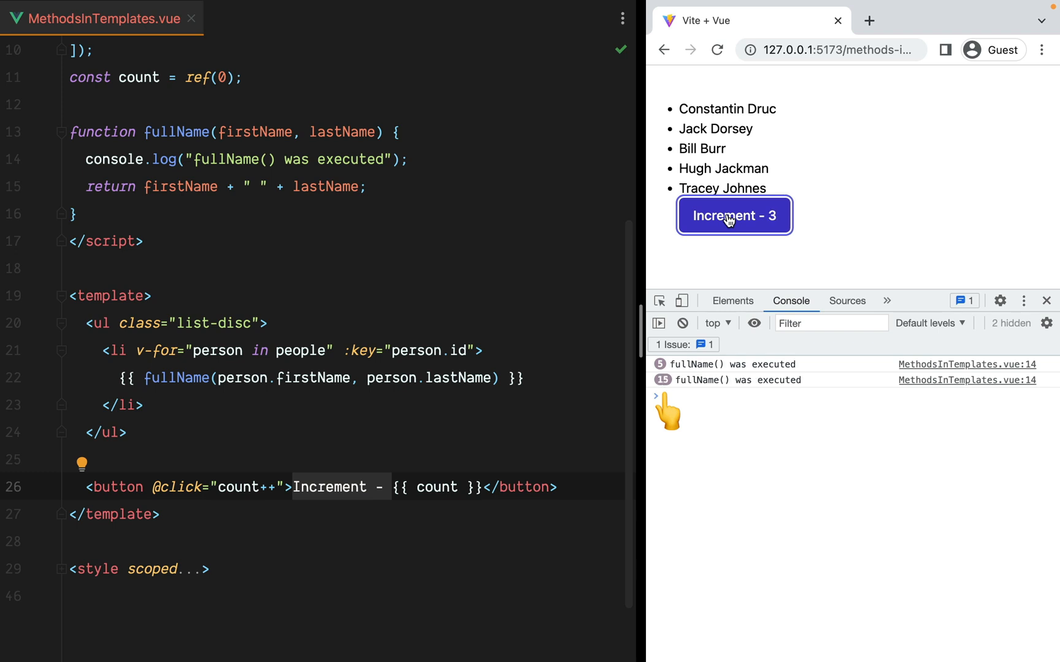
click(733, 215)
text(const ne)
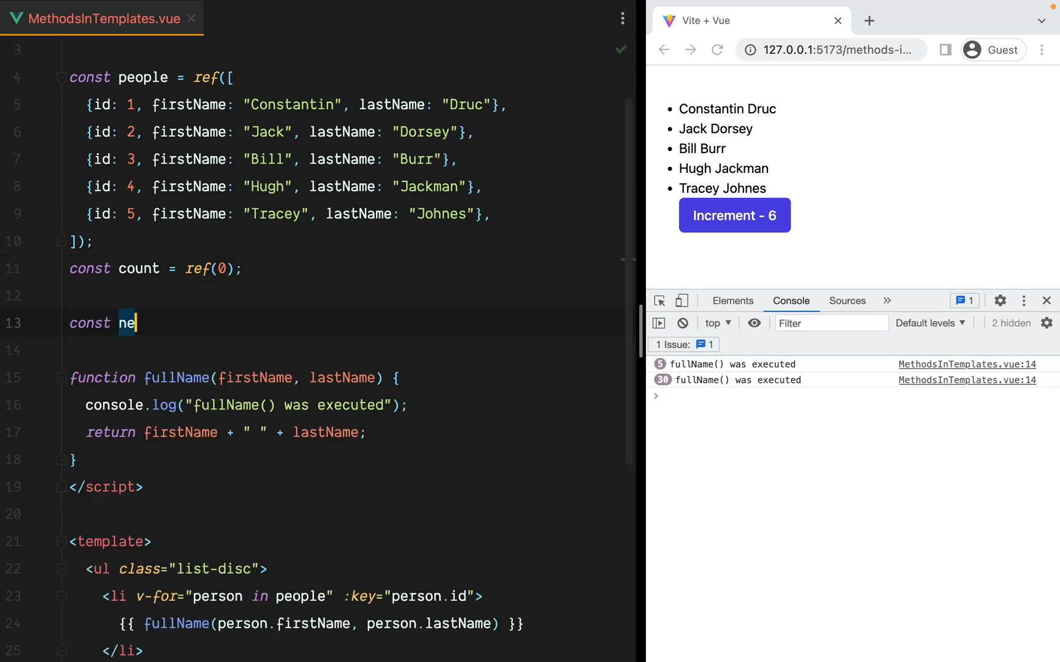
- Define newPeople = computed mapping people.value to {...person, fullName} from first and last names
text(wPeople = computed(() => {)
text(return)
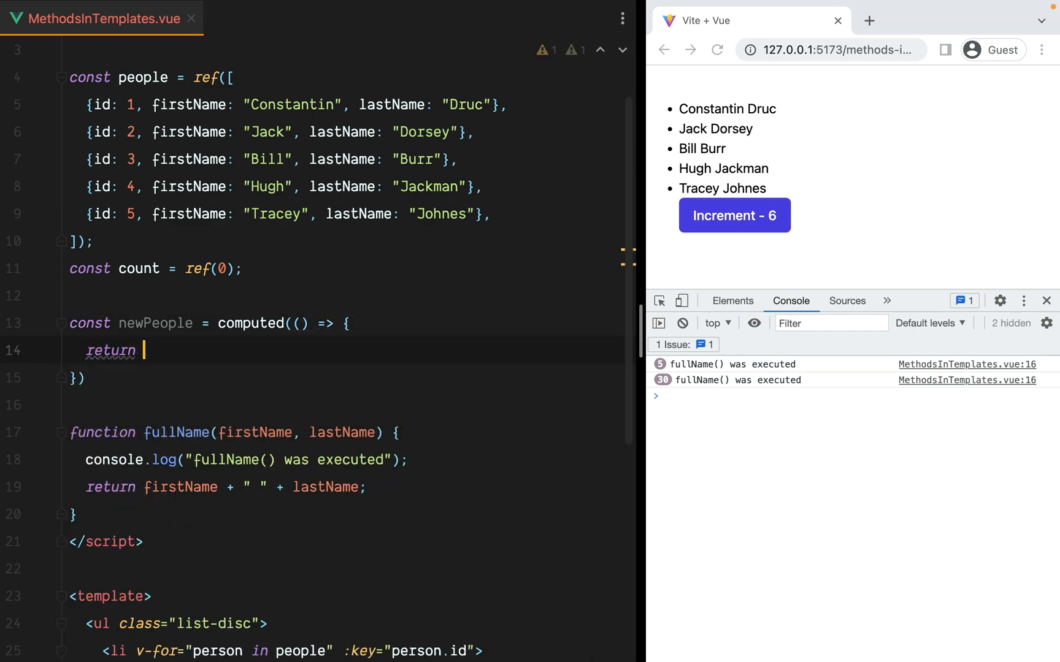
text(people.value.map()
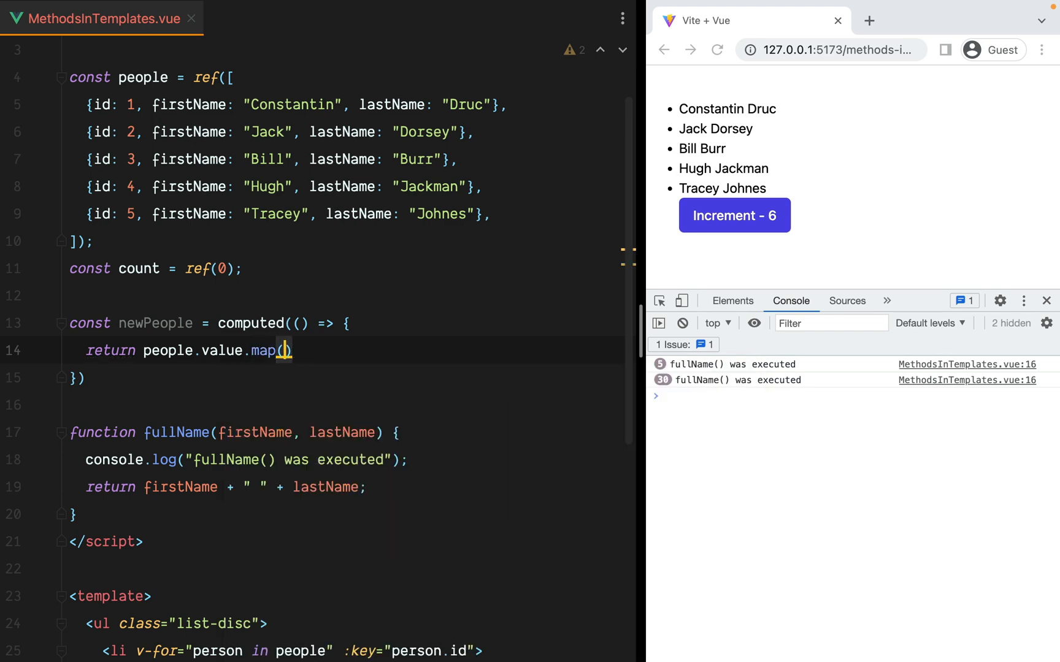
text(person => {})
text(return {)
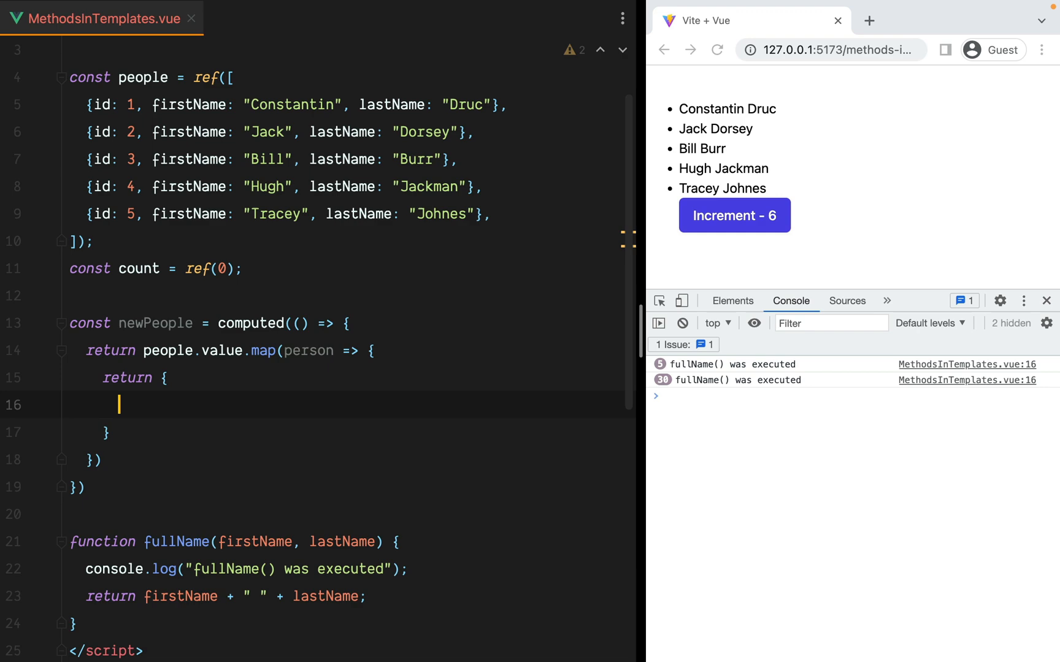
text(...person,)
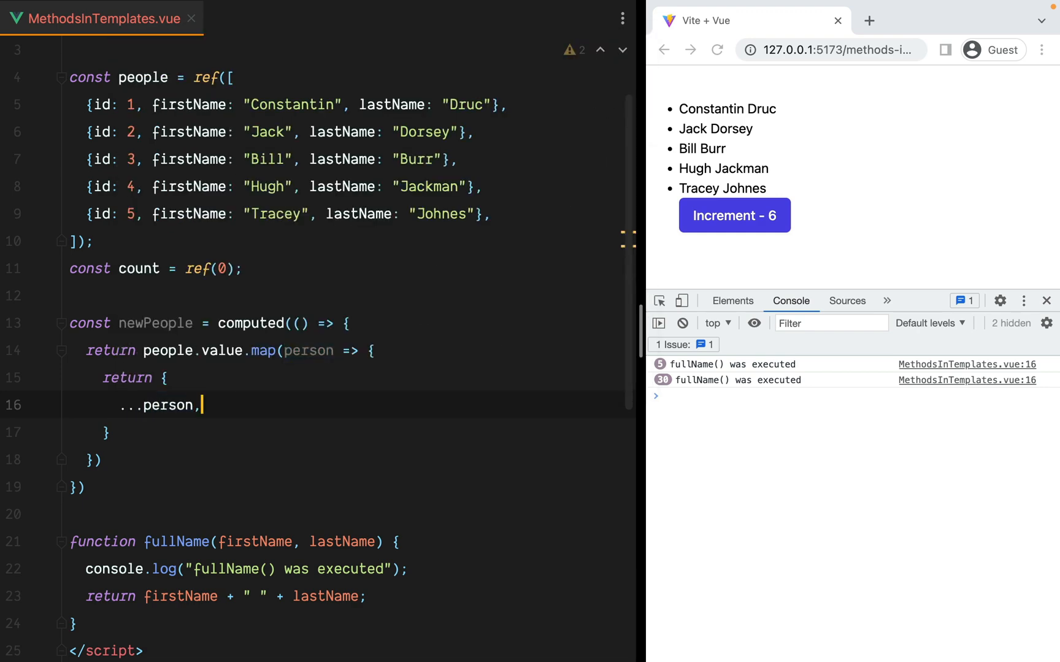
text(fullName: firstName + " " + lastName)
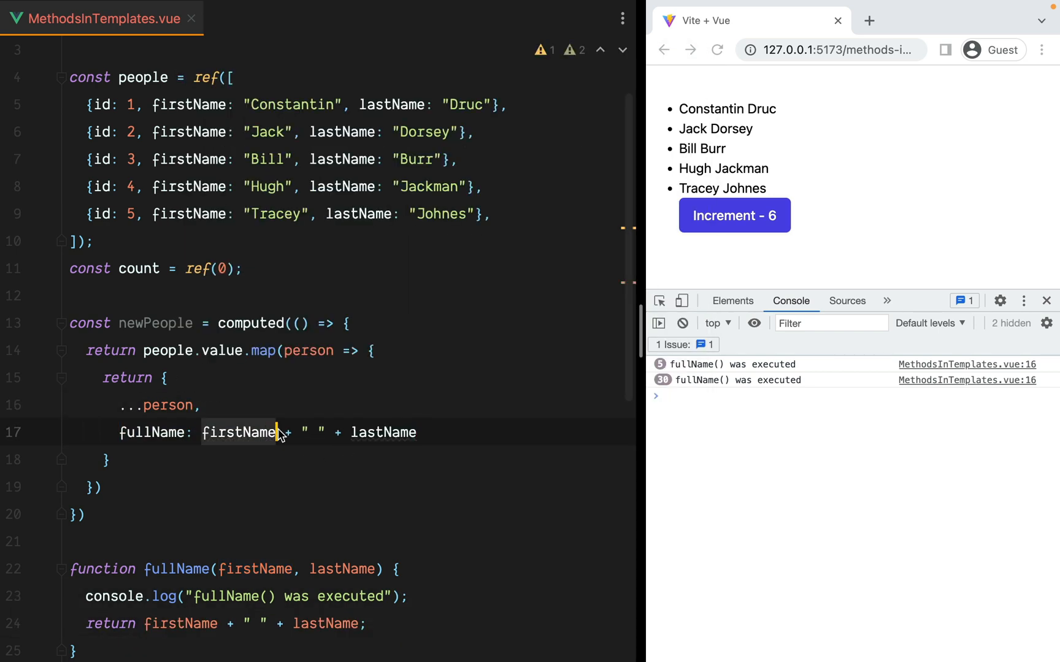
text(person.)
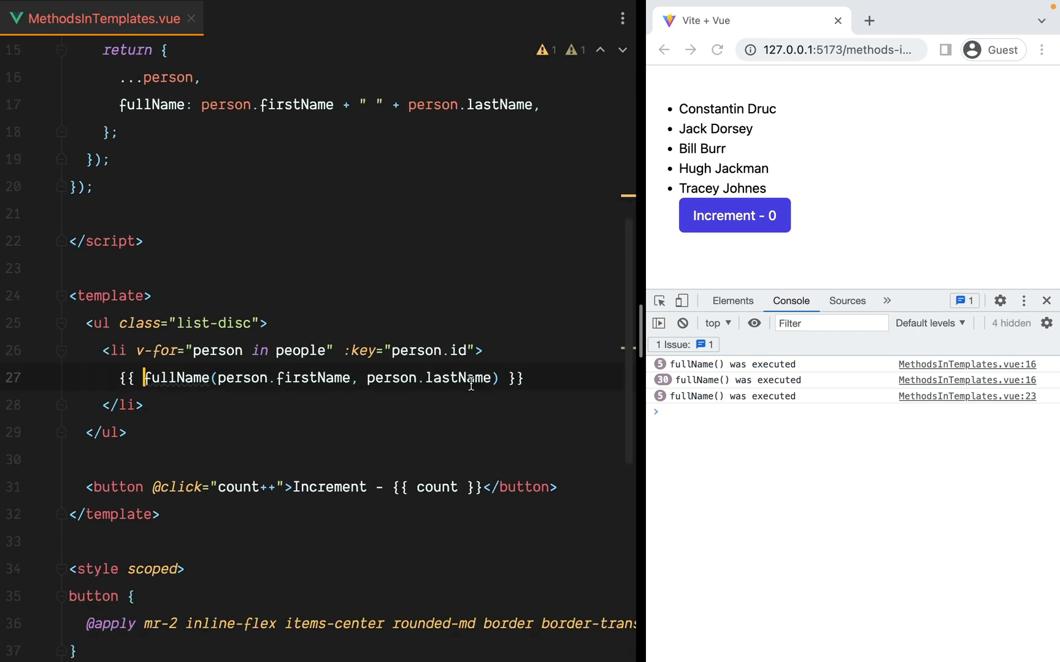
- Show {{ person.fullName }} in the template and log 'newPeople was executed' in the computed
text(person }})
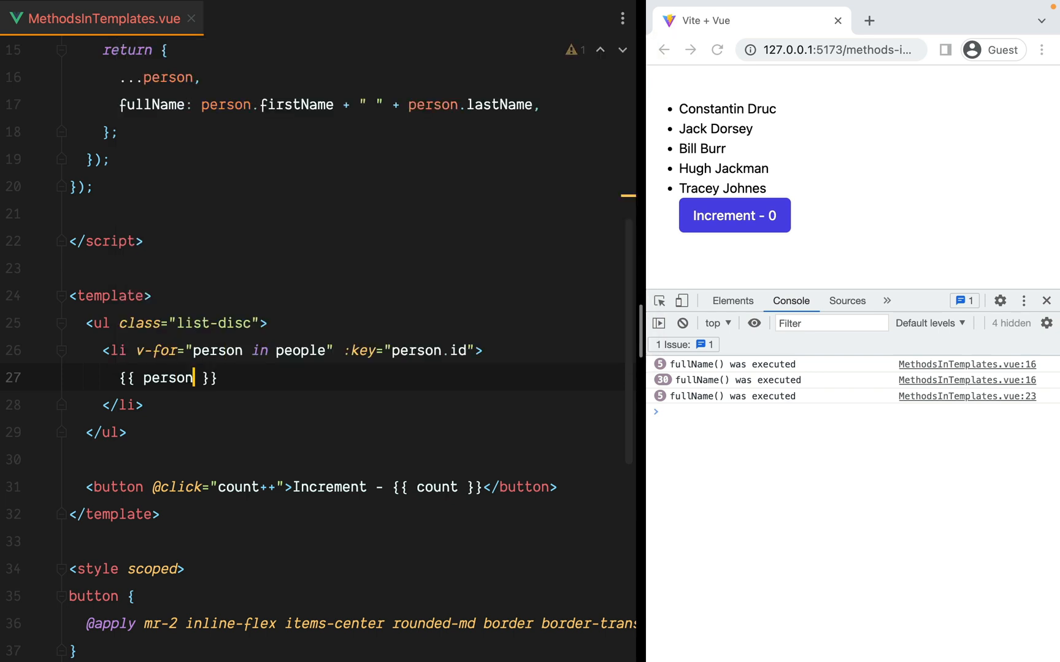
text(.fullN)
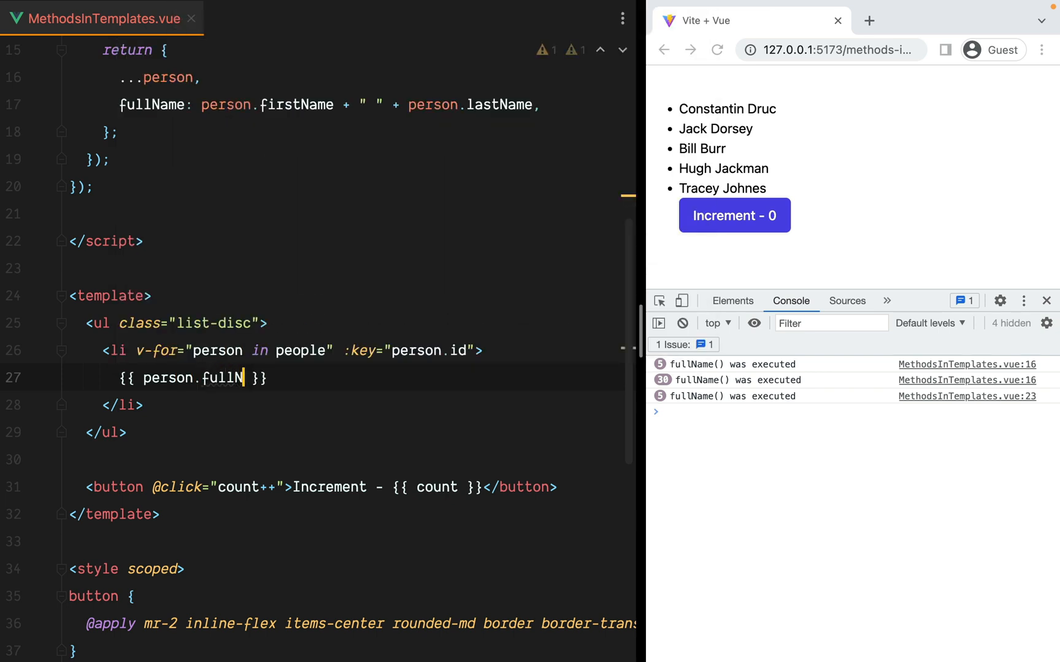
text(ame)
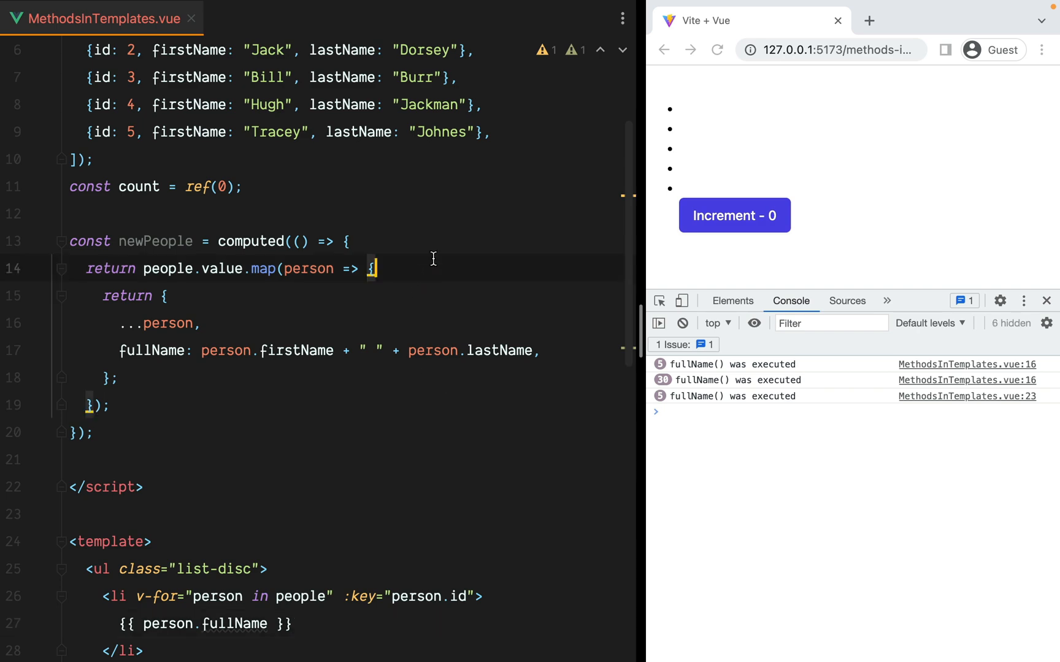
text(console.log('newPeople was)
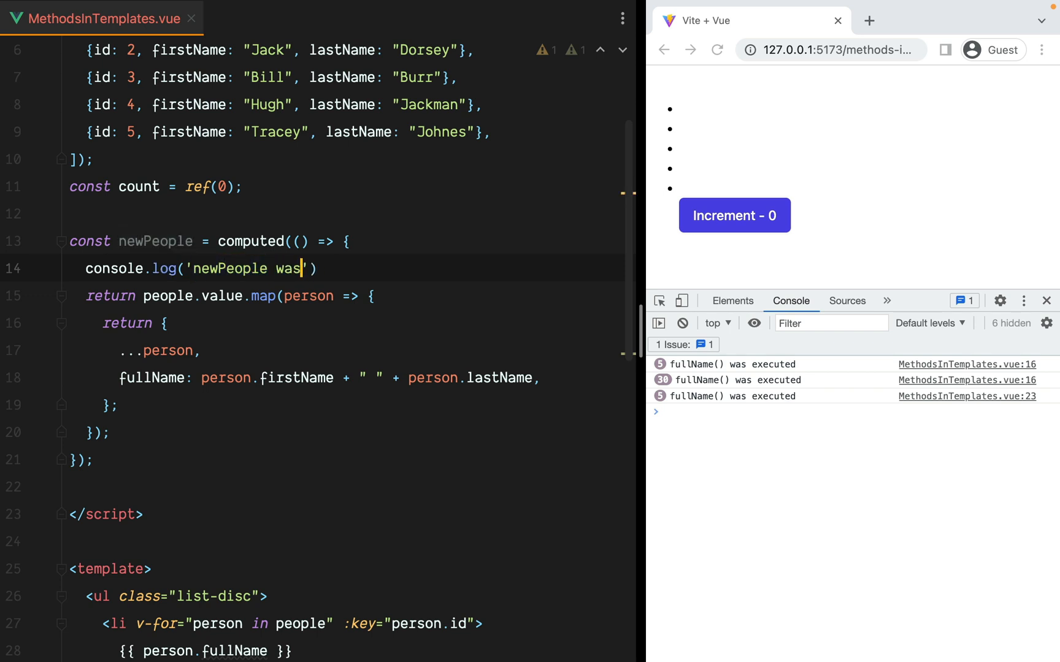
text(executed)
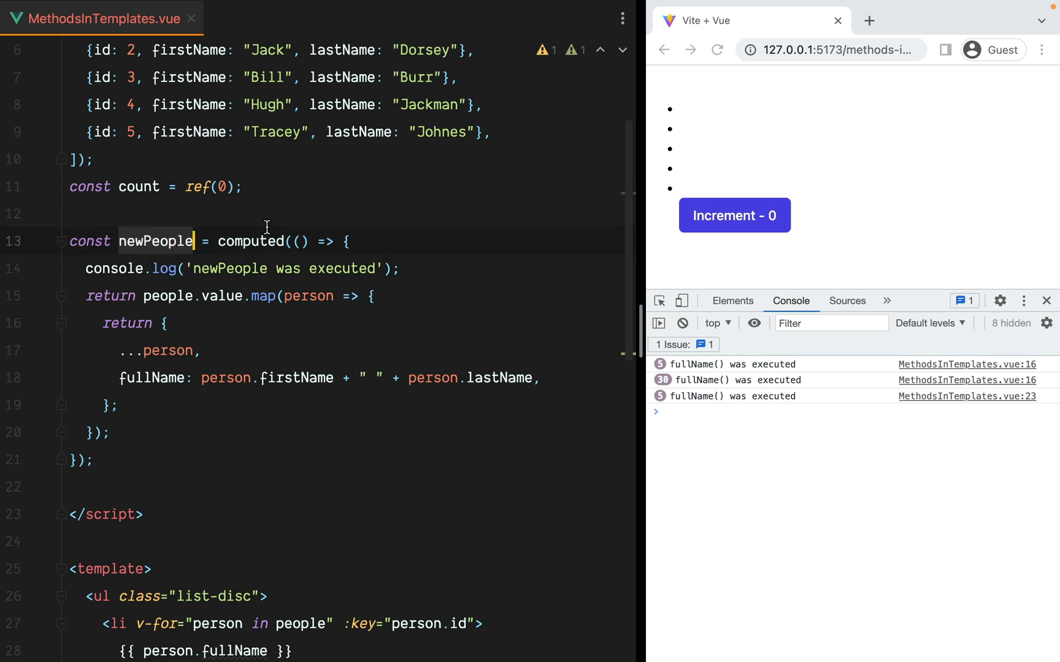
- Loop v-for over newPeople, save, and increment to confirm newPeople computes only once
scroll(down, 3)
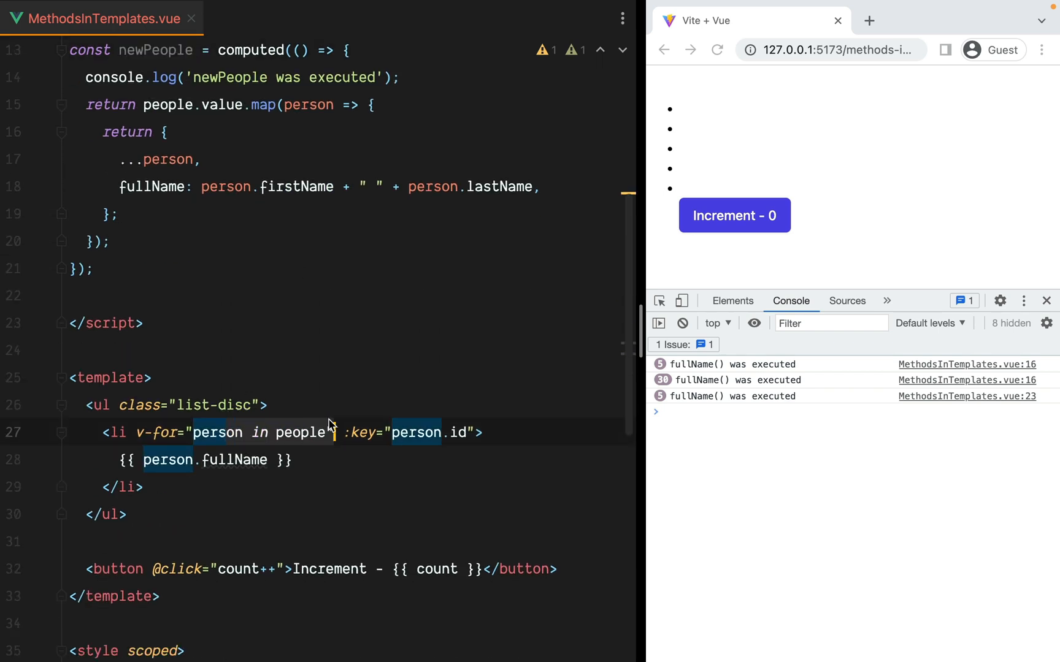
text(newPeople)
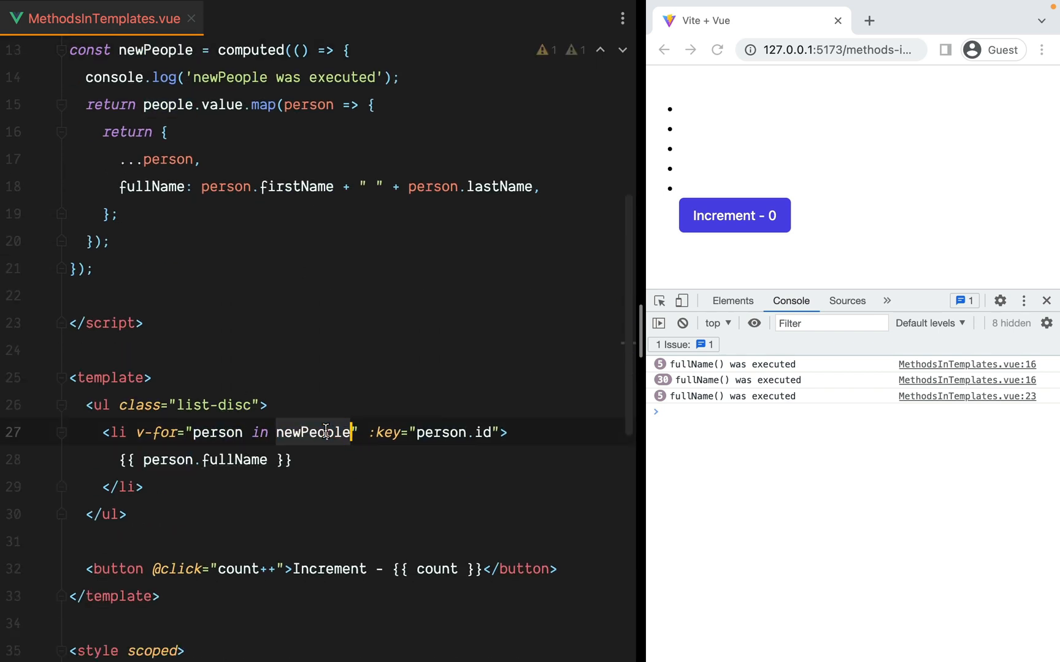
click(717, 50)
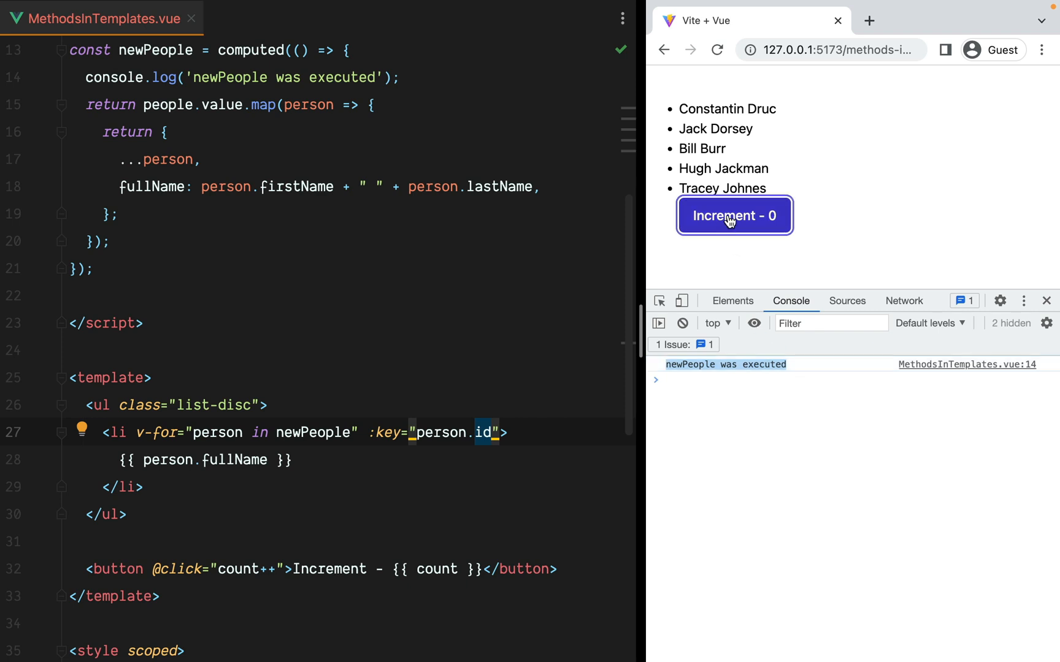
click(734, 216)
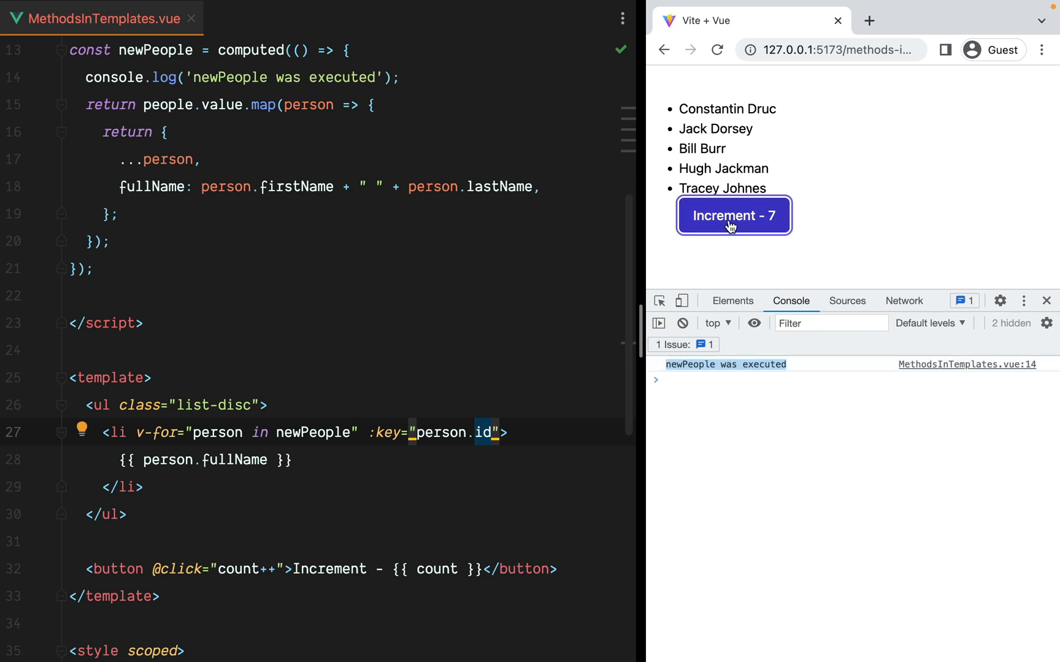